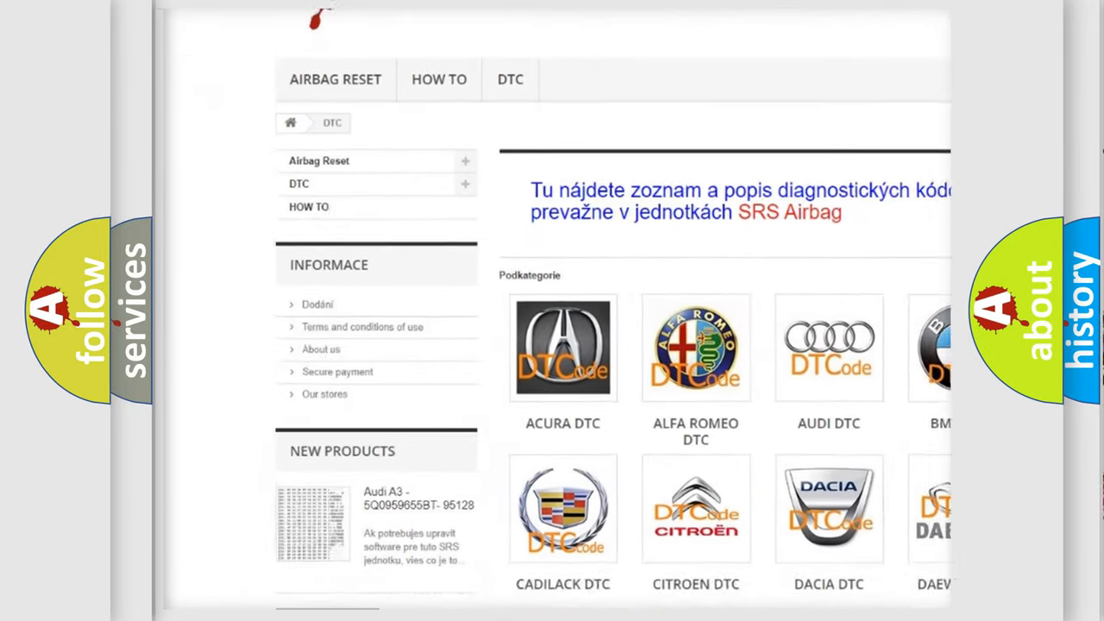
{"action": "scroll", "scroll_direction": "down", "scroll_amount": 3}
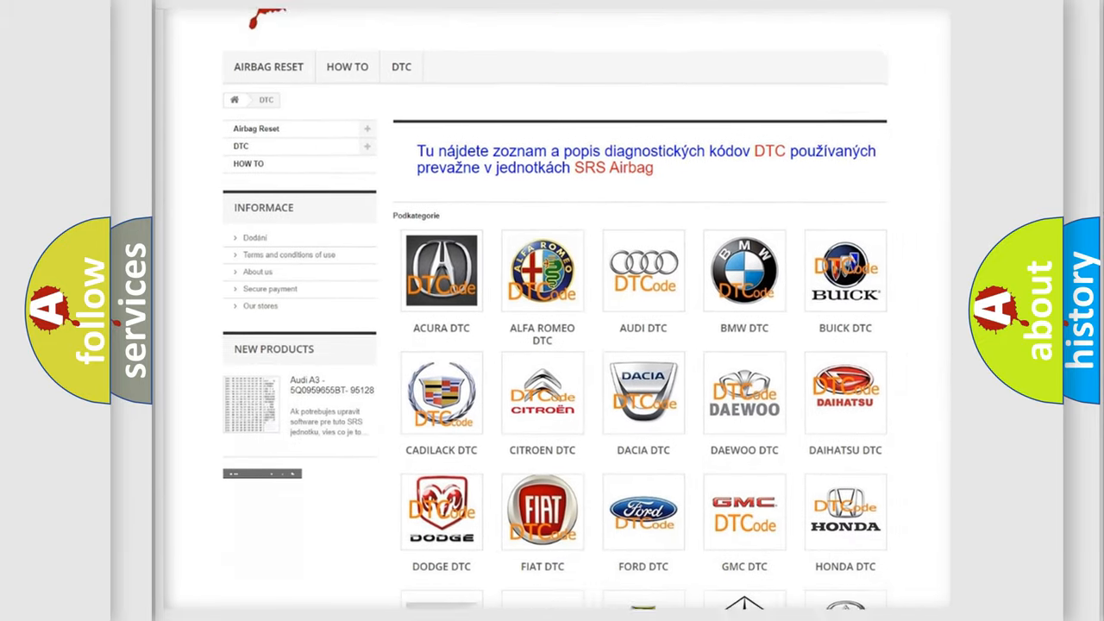
{"action": "scroll", "scroll_direction": "down", "scroll_amount": 3}
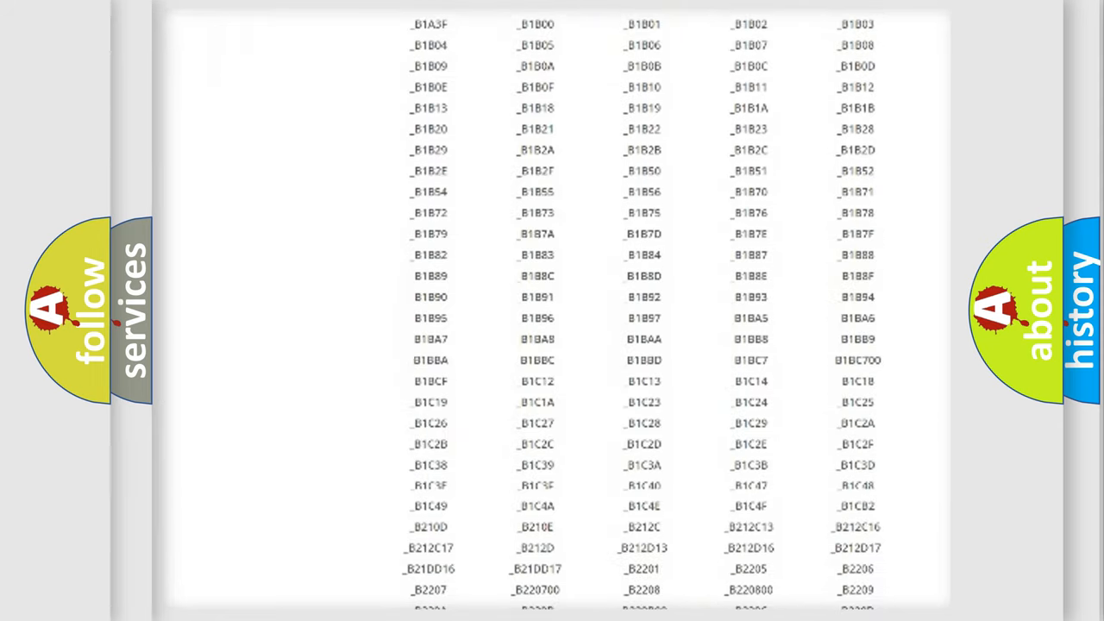
{"action": "scroll", "scroll_direction": "down", "scroll_amount": 3}
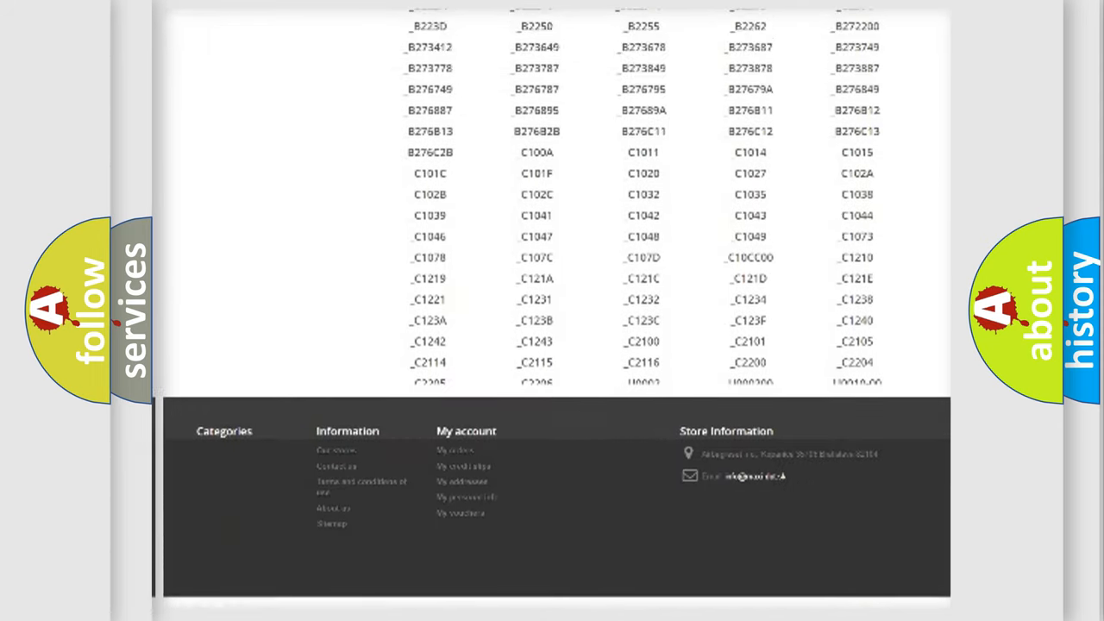
{"action": "scroll", "scroll_direction": "up", "scroll_amount": 3}
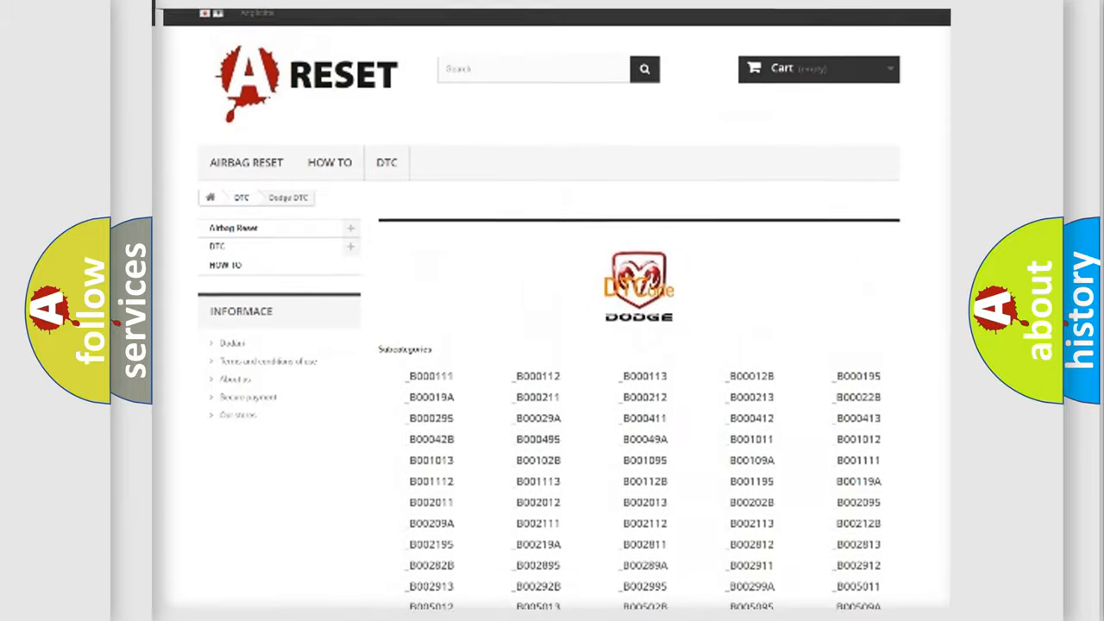